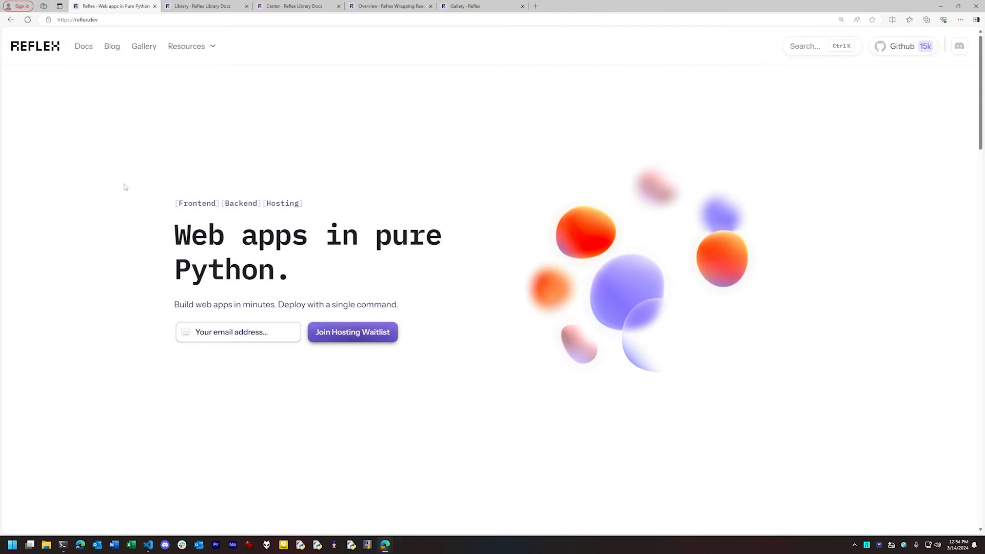
pyautogui.moveTo(73, 234)
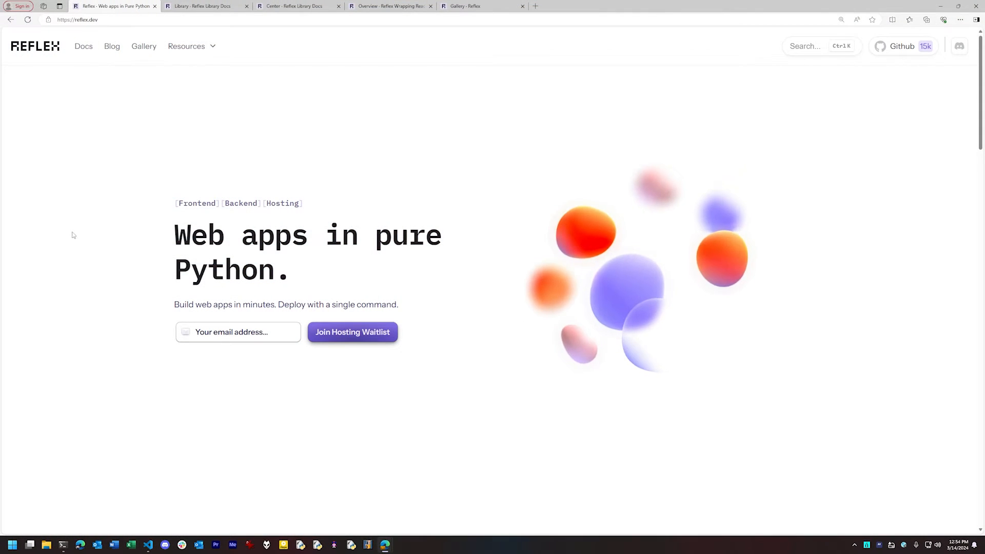
# Step: Scroll the reflex.dev homepage down to the 'Build anything, faster.' use-case section
pyautogui.scroll(-3)
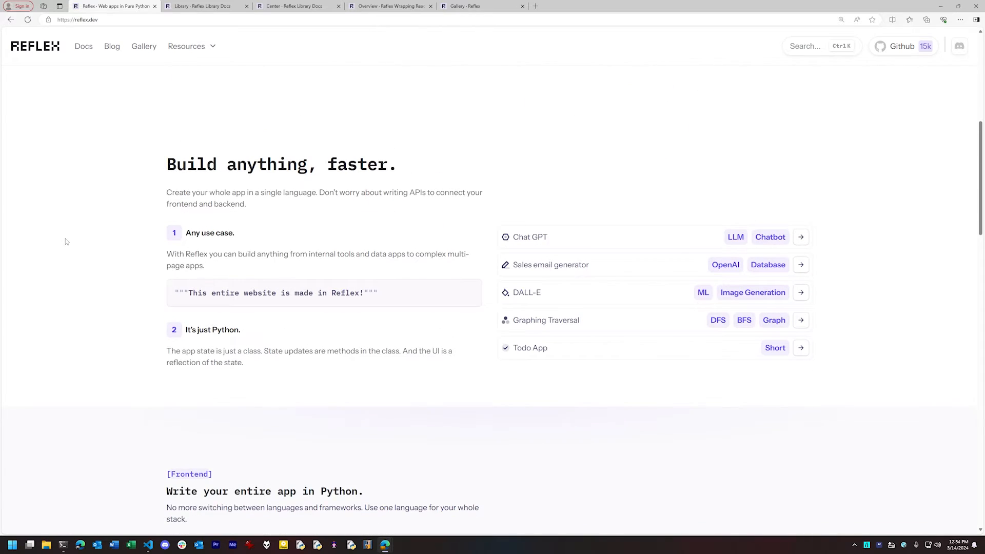
pyautogui.scroll(-3)
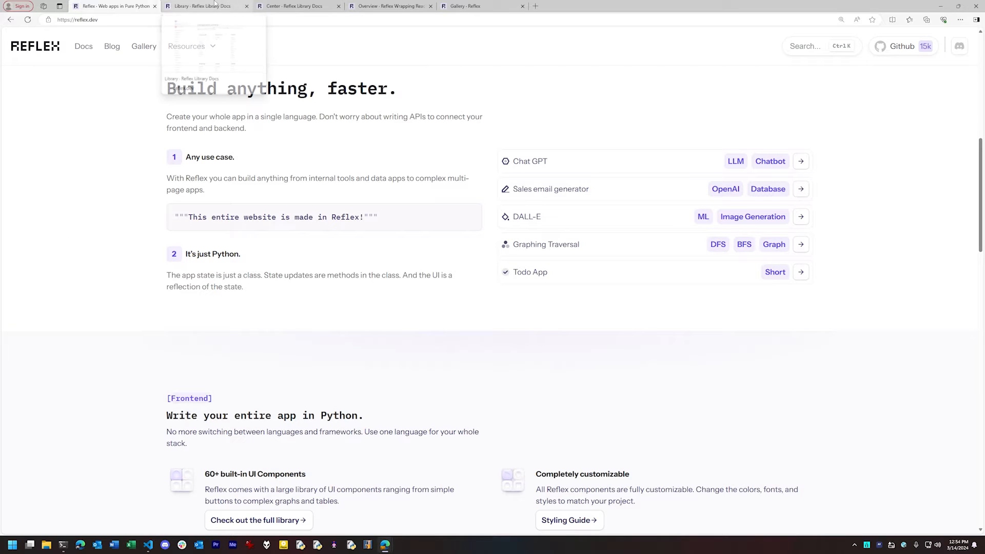
# Step: Browse the Component Library list, then view the Center layout component's docs with its Hello World example
pyautogui.click(200, 6)
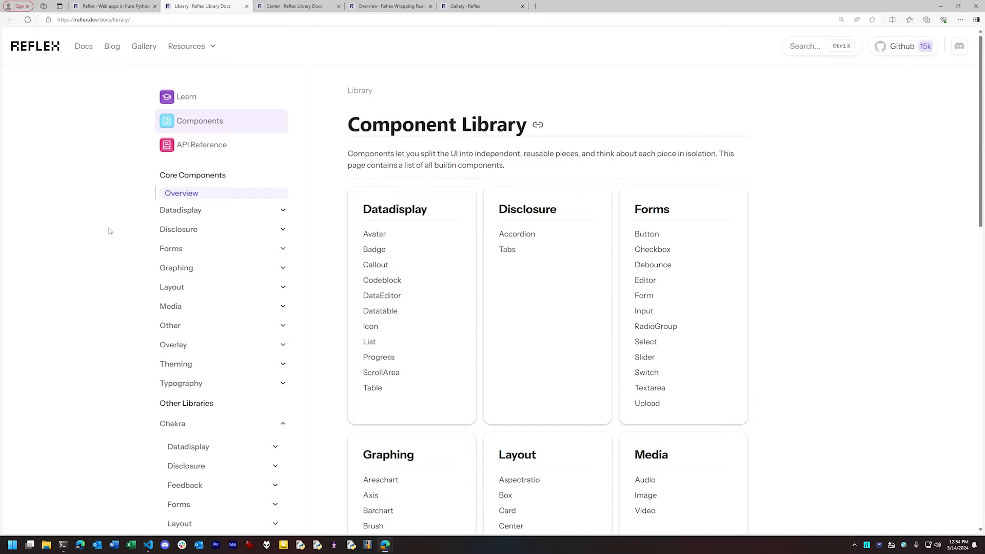
pyautogui.scroll(-3)
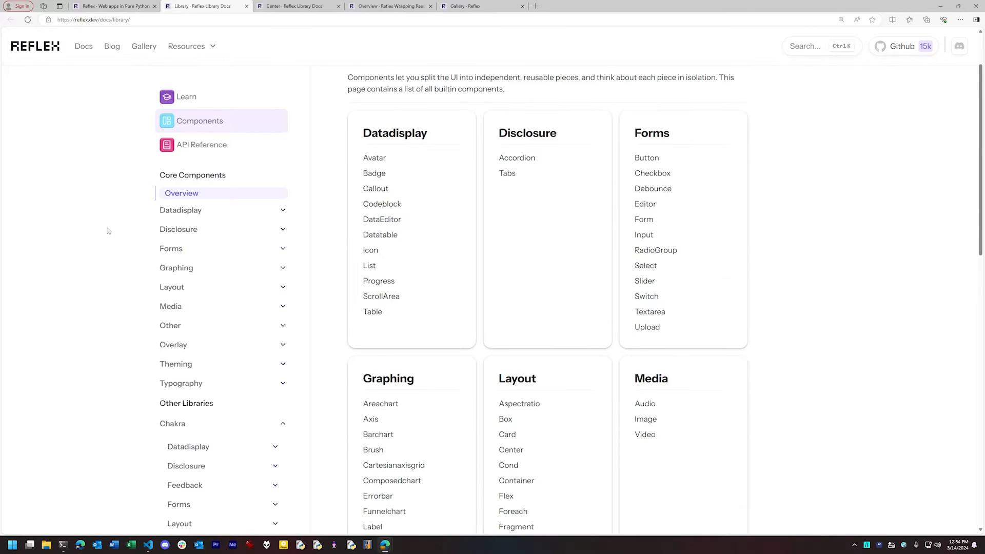
pyautogui.scroll(-3)
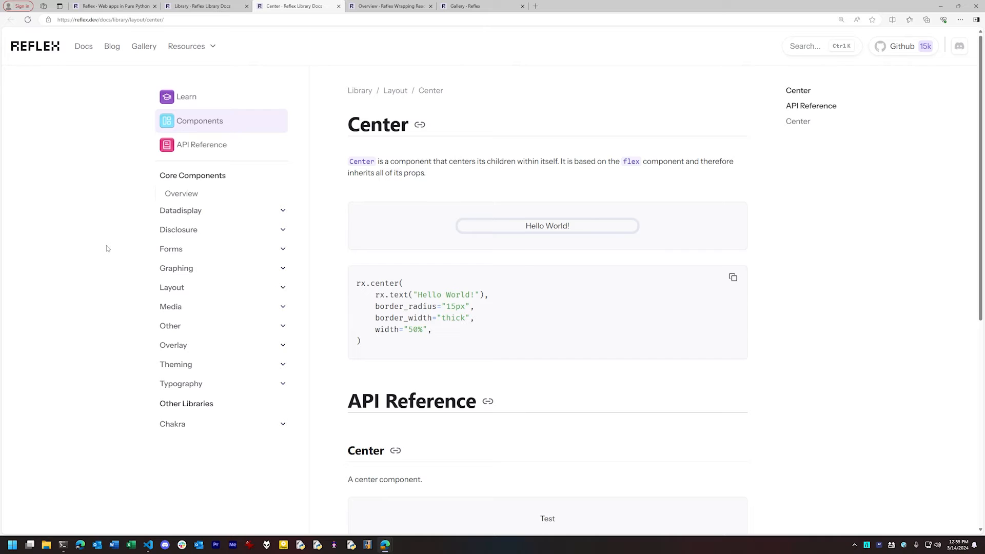
# Step: Randomize the running counter demo at localhost:3000 twice, showing values like 83
pyautogui.press('Alt+Tab')
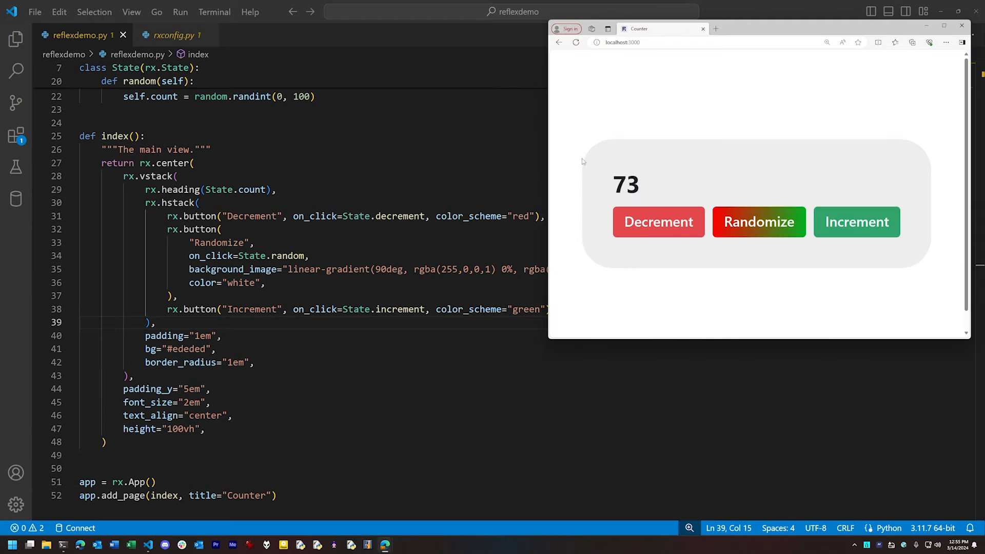
pyautogui.click(759, 222)
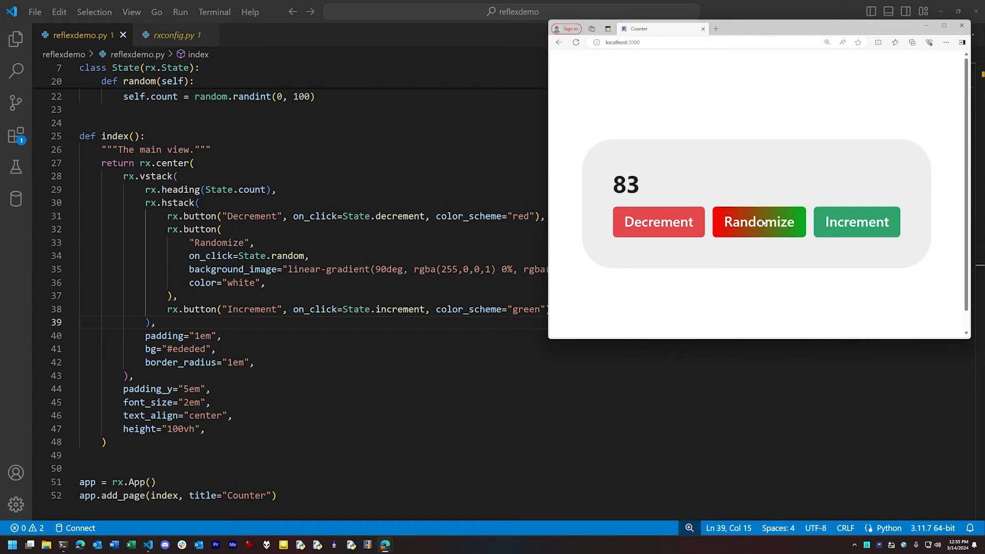
pyautogui.click(759, 222)
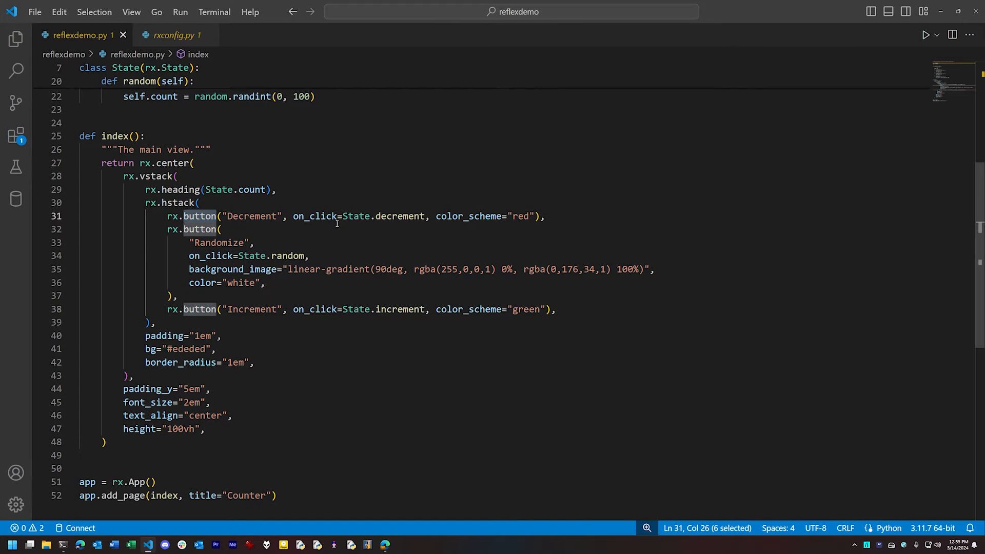
pyautogui.doubleClick(315, 215)
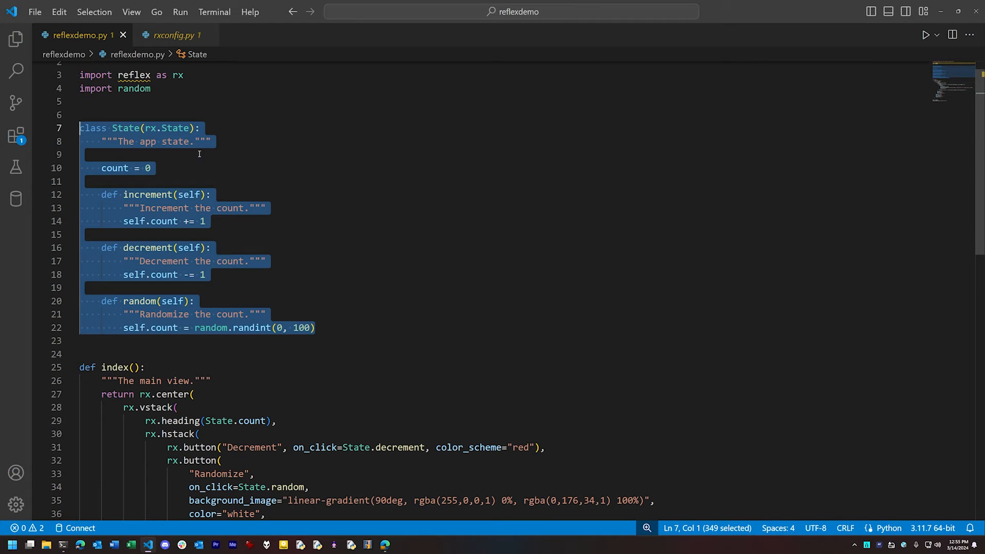
pyautogui.moveTo(355, 244)
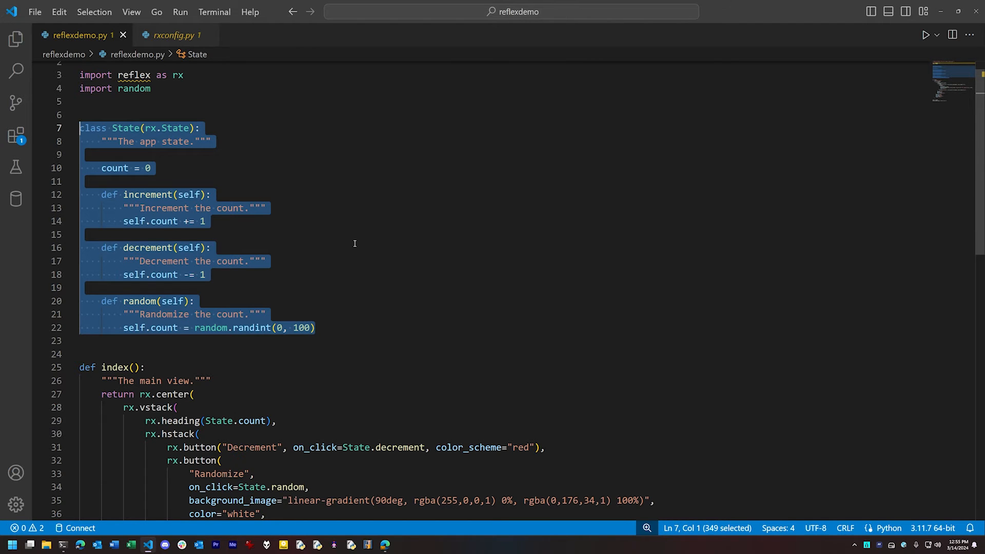
pyautogui.click(211, 170)
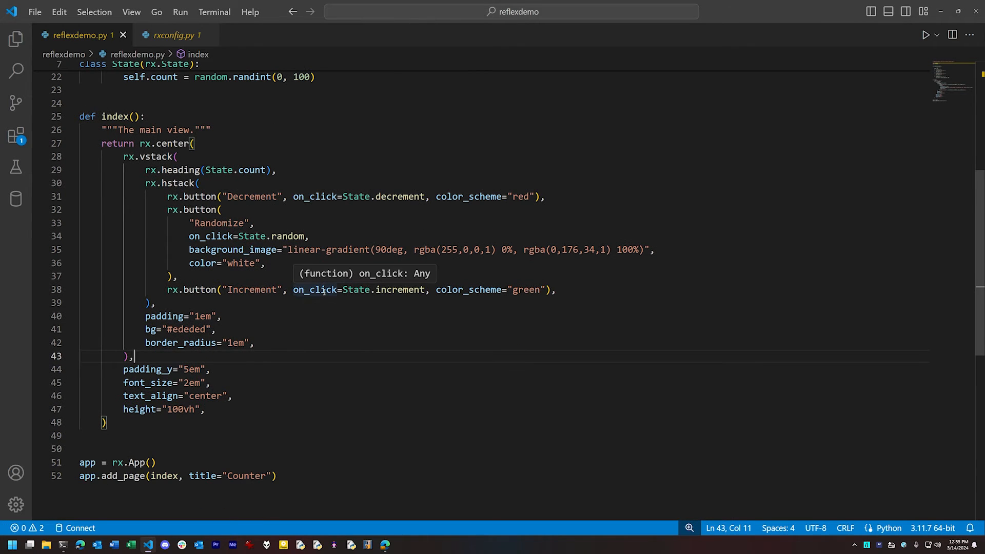
pyautogui.moveTo(349, 341)
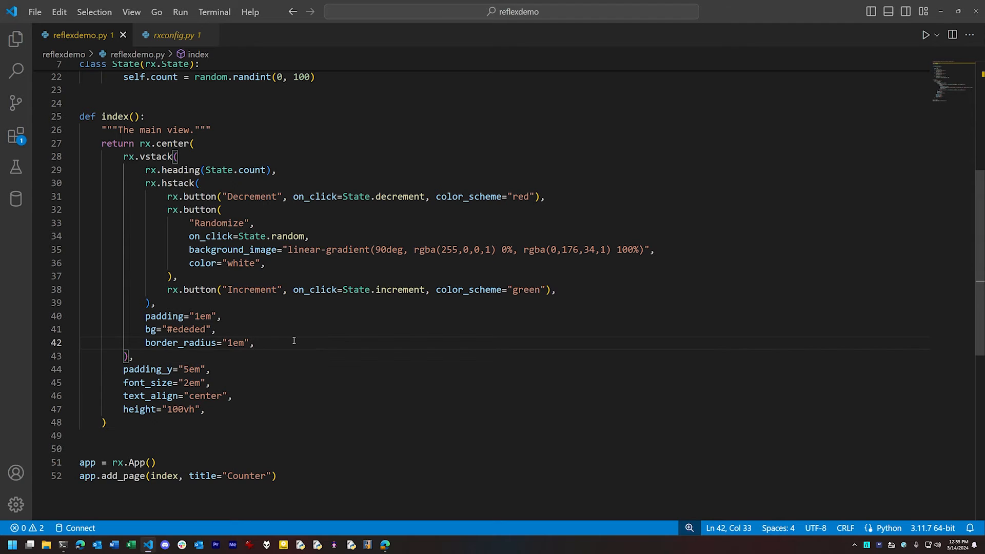
# Step: Check the 'reflex run' terminal and the restarted counter app at 0, then return to the docs
pyautogui.press('alt+tab')
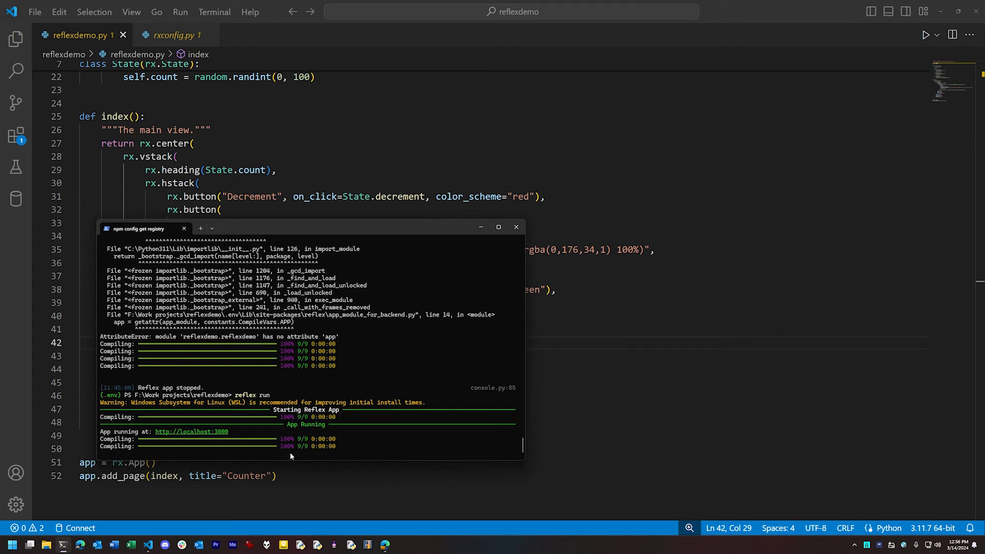
pyautogui.moveTo(287, 452)
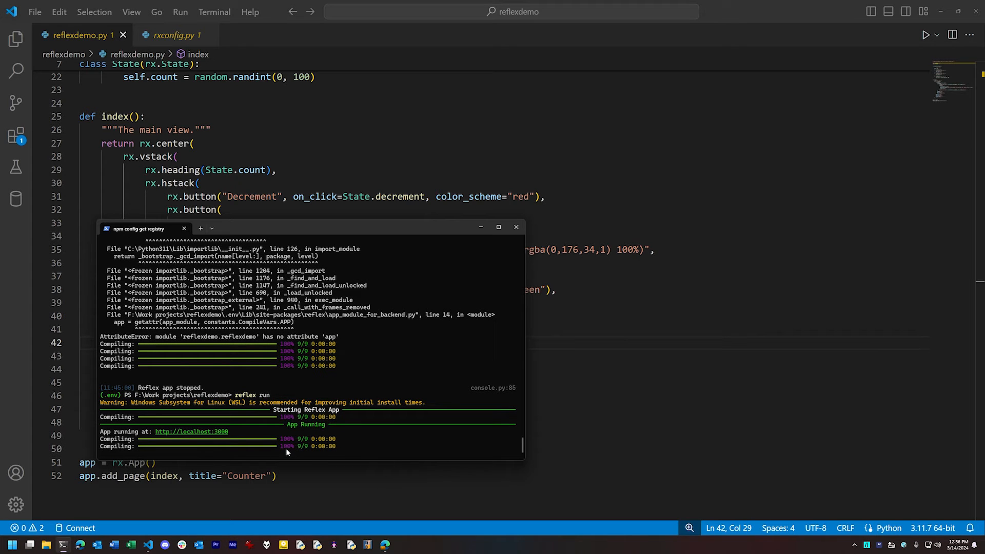
pyautogui.press('alt+tab')
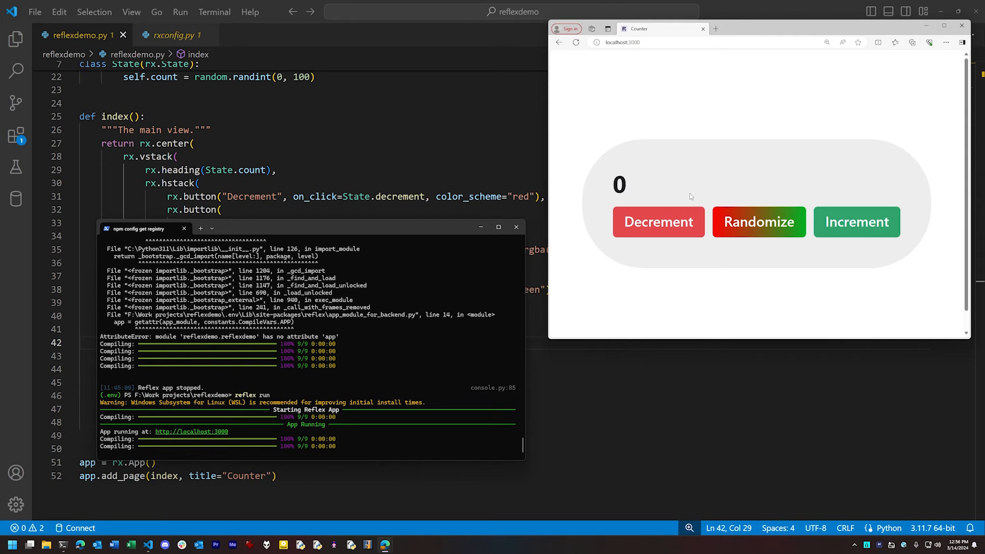
pyautogui.moveTo(642, 161)
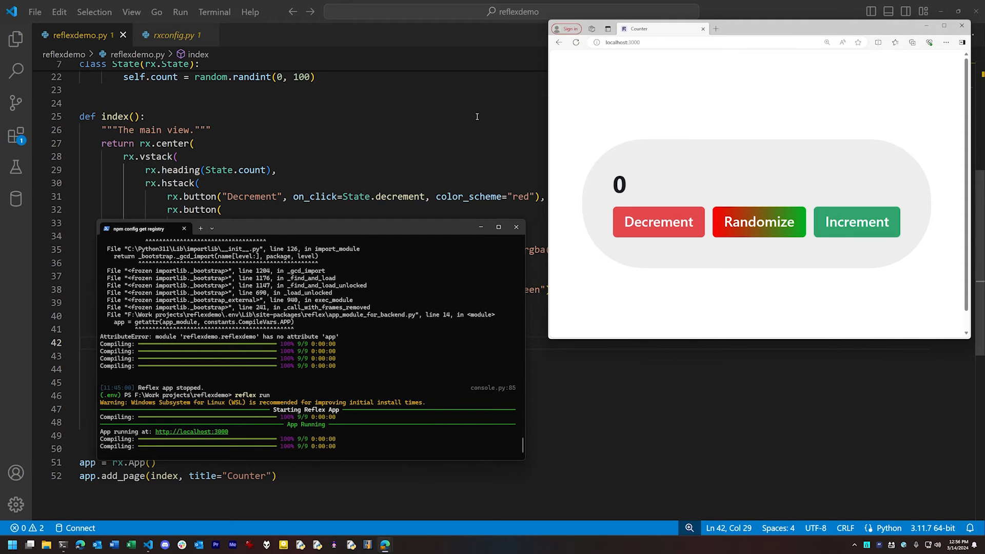
pyautogui.press('alt+tab')
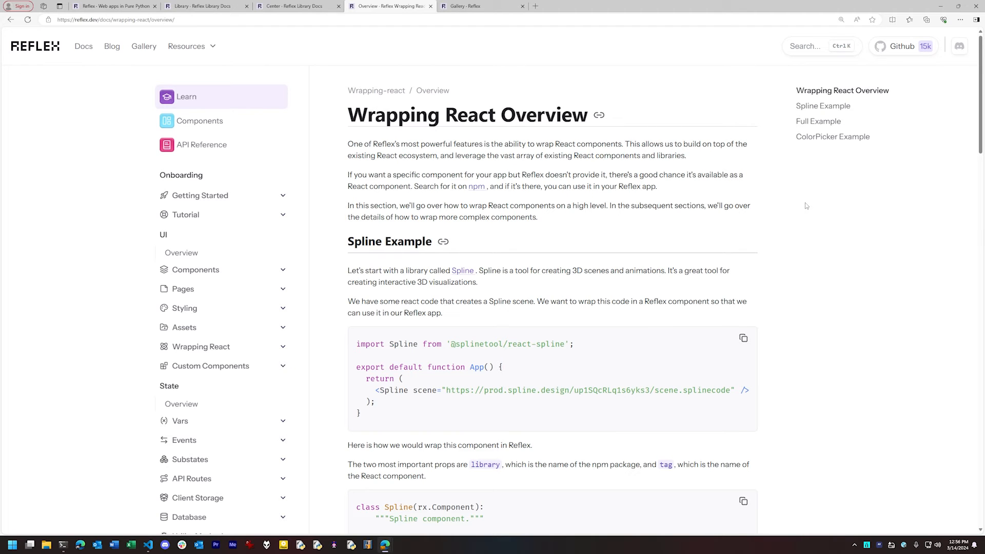
pyautogui.moveTo(820, 238)
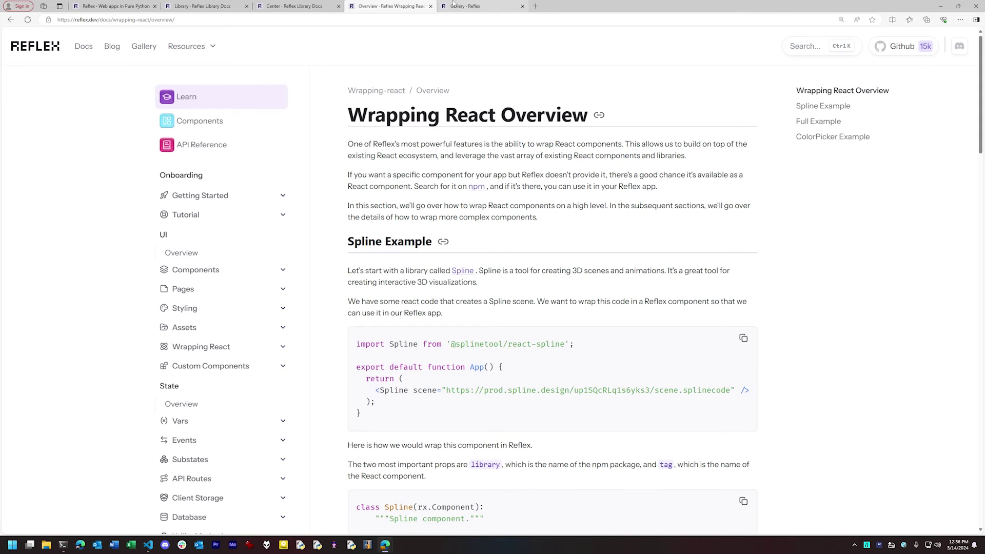
# Step: Browse the example Gallery and apply the Database filter, listing apps like GPT Q&A and Twitter Clone
pyautogui.click(478, 5)
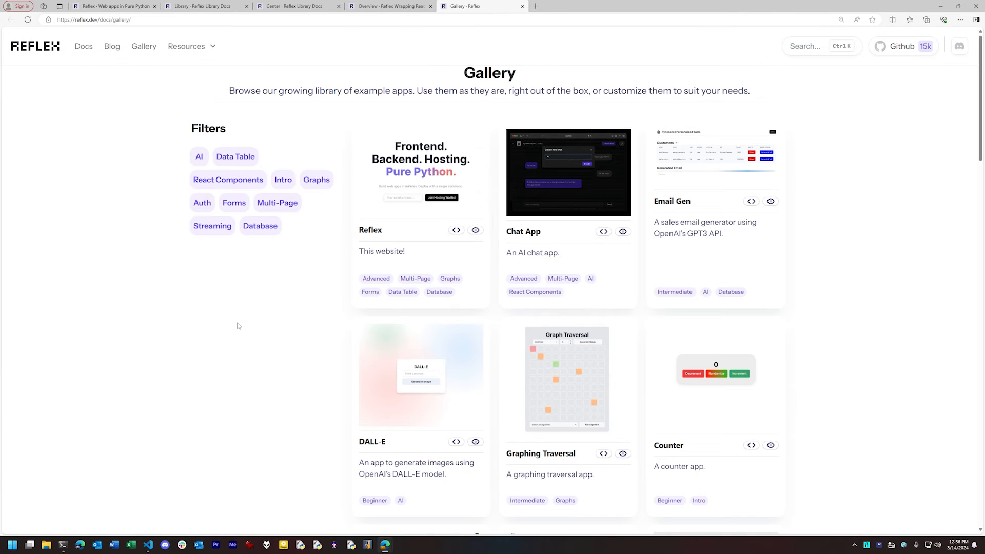
pyautogui.scroll(-3)
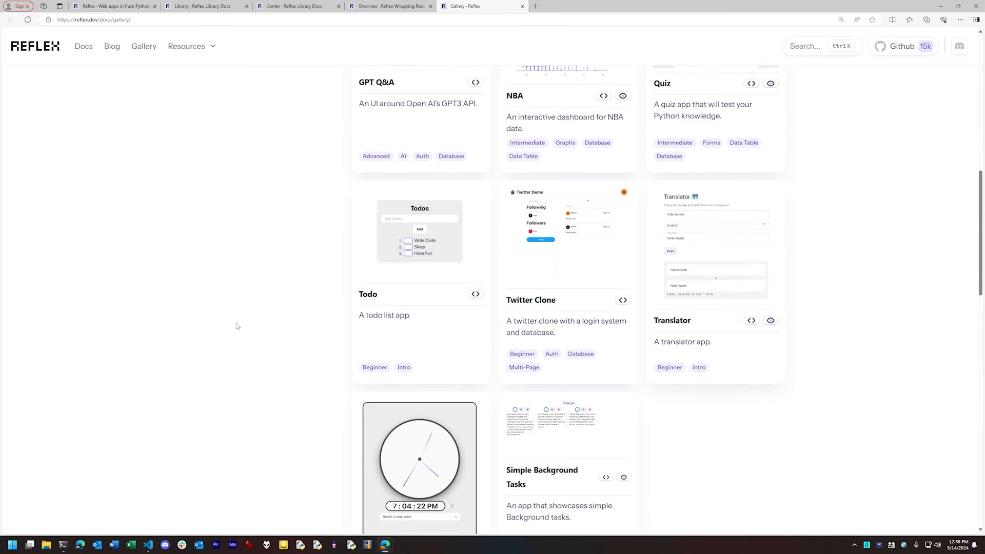
pyautogui.scroll(-3)
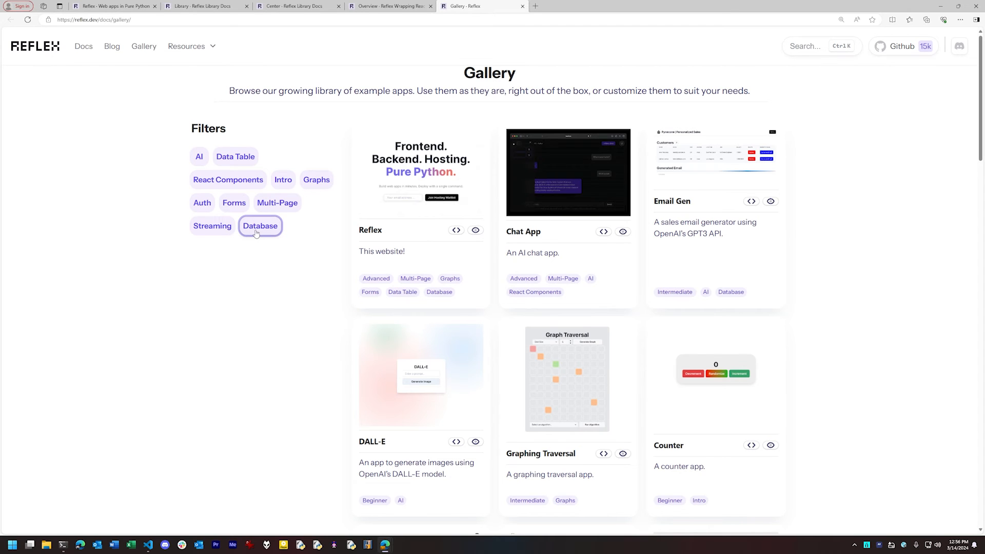
pyautogui.click(261, 226)
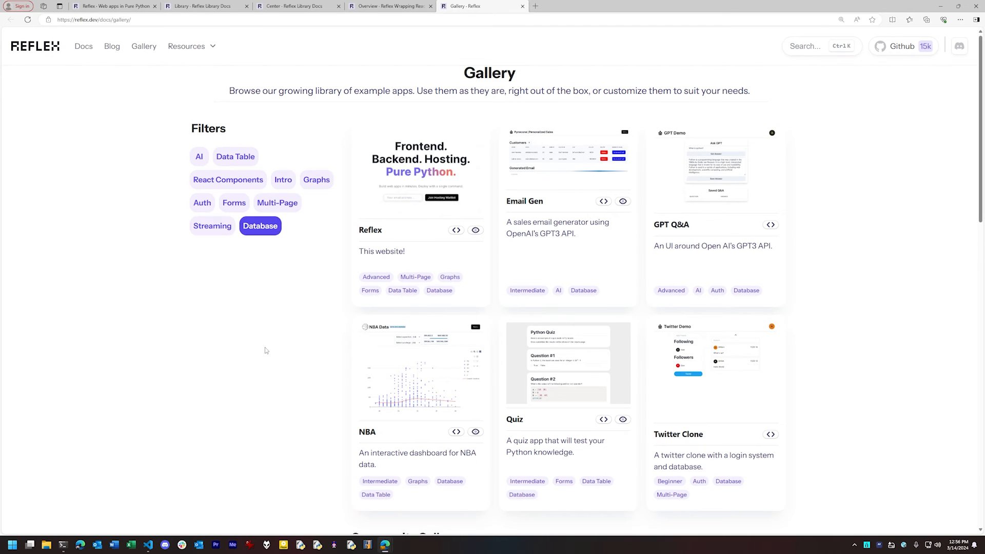